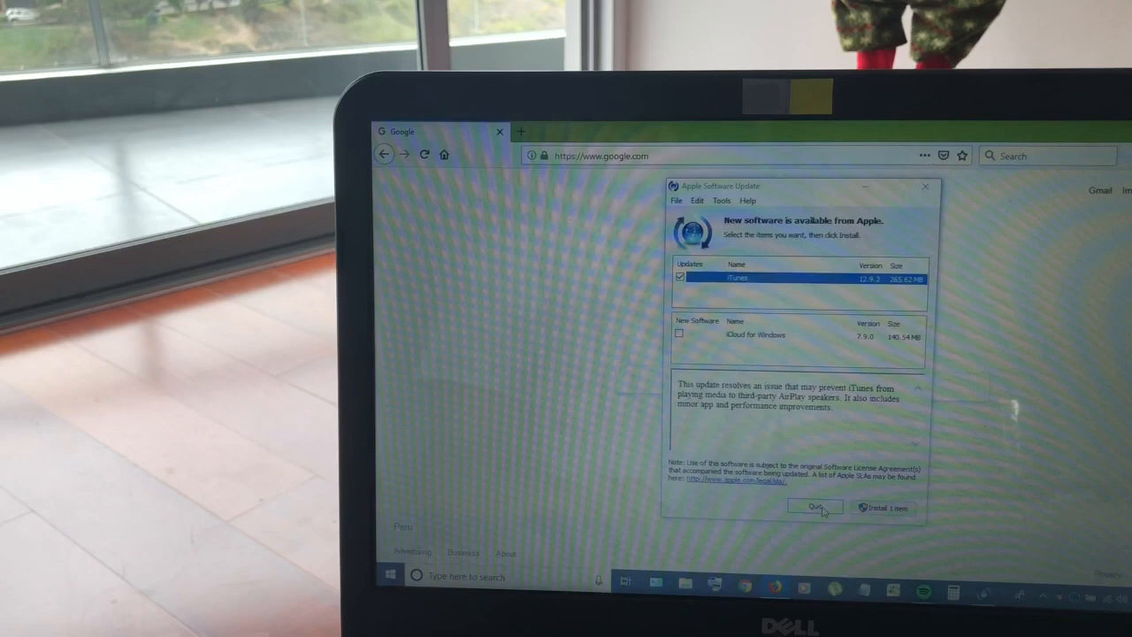
# Step: Dismiss the iTunes update offer with Don't Install, leaving the Google homepage
pyautogui.click(811, 506)
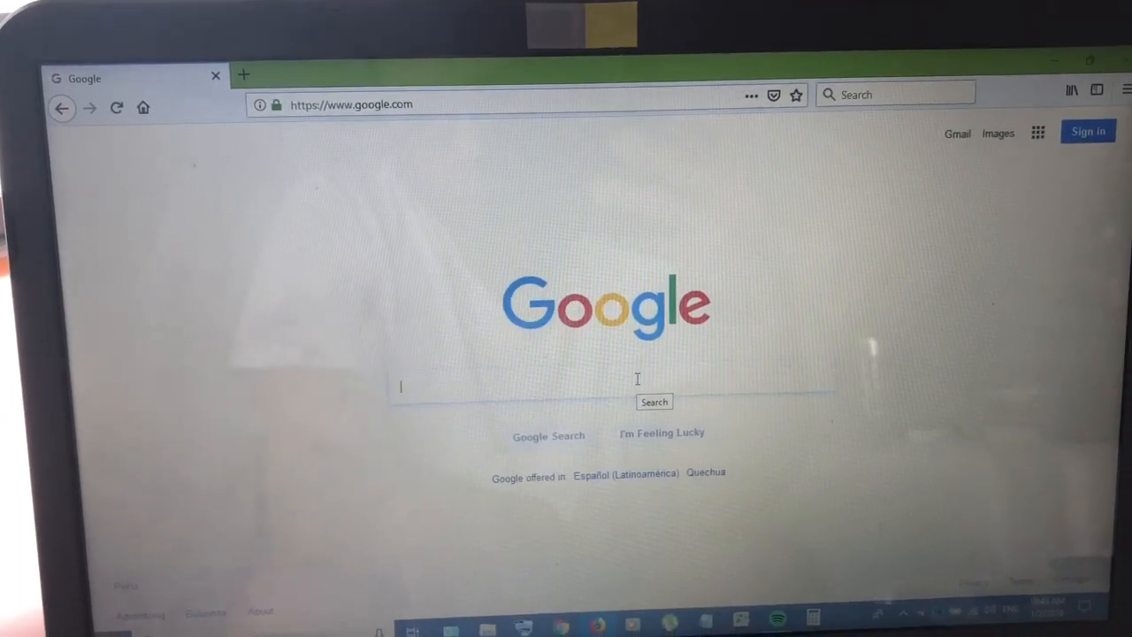
# Step: Search Google for 'windows creation tool'
pyautogui.write('windows creation tool')
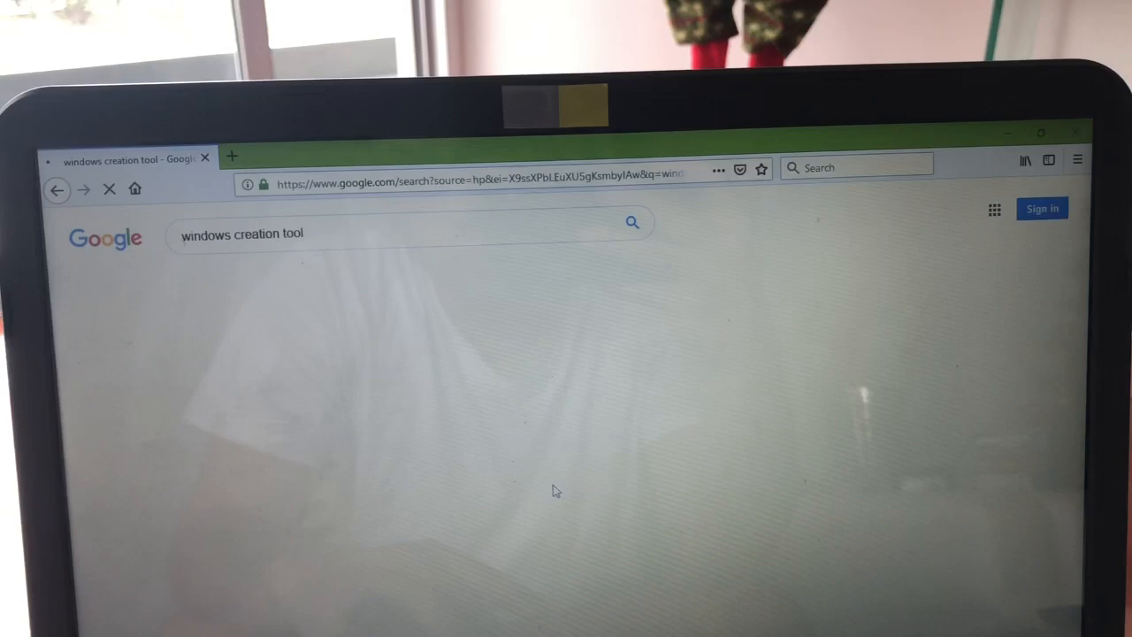
pyautogui.press('Enter')
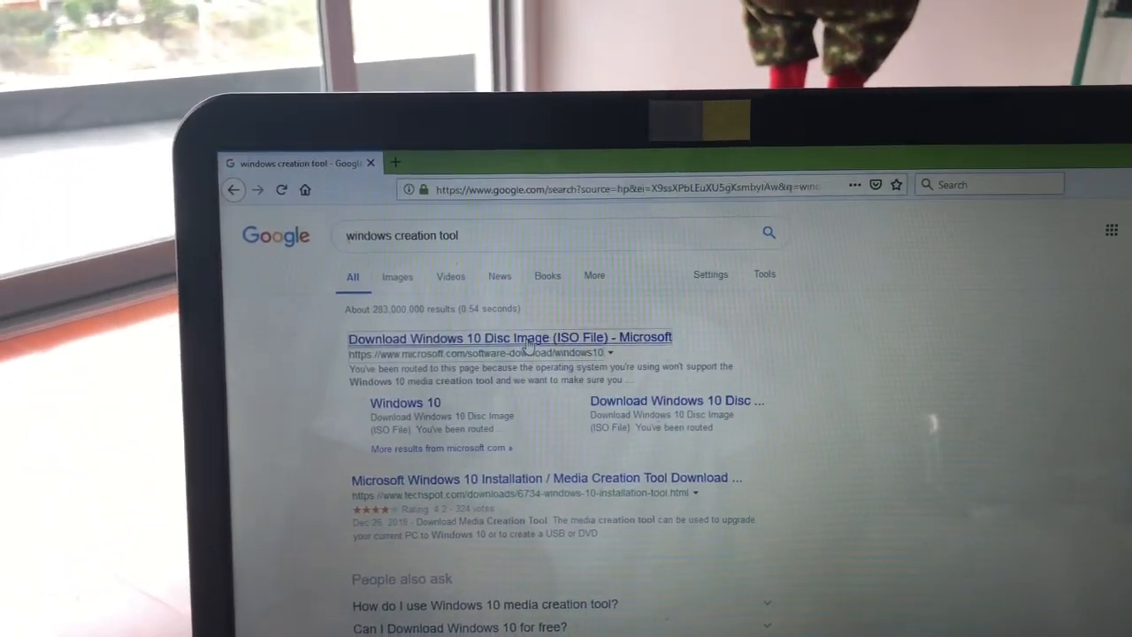
# Step: Follow the 'Download Windows 10 Disc Image (ISO File) - Microsoft' result to the download page
pyautogui.click(510, 338)
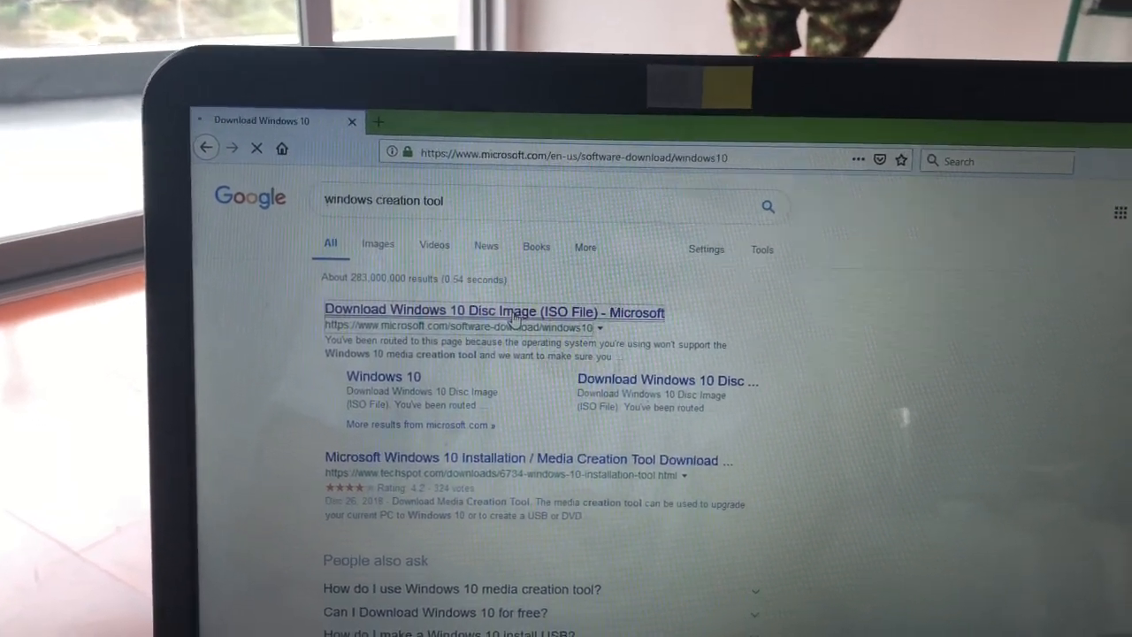
pyautogui.click(494, 311)
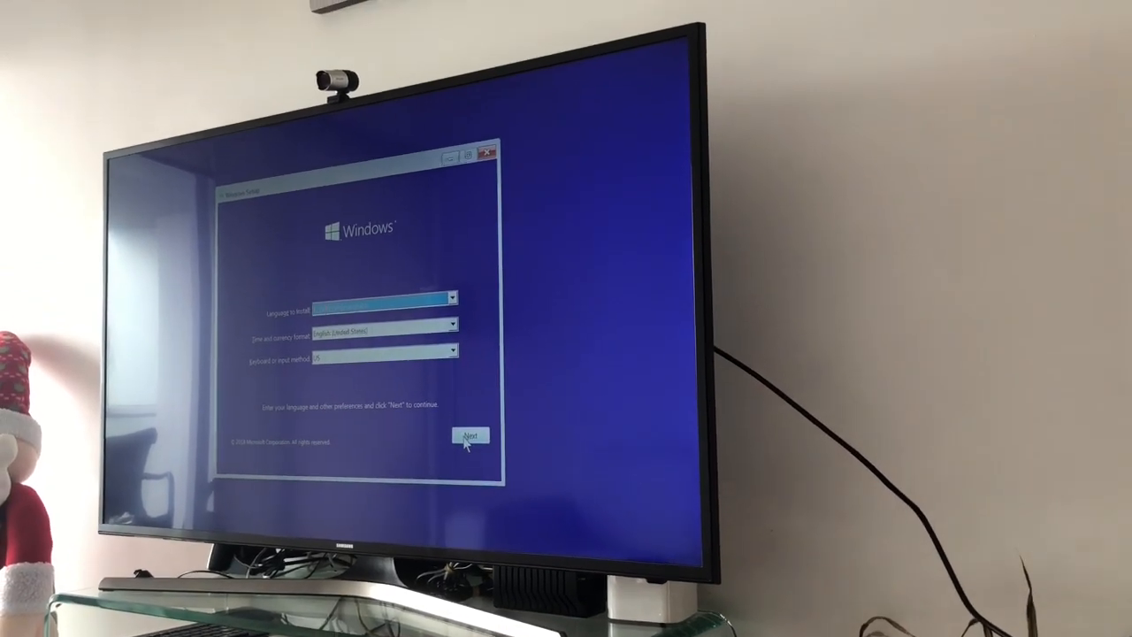
# Step: Confirm the language and keyboard choices and start with Install now
pyautogui.click(471, 435)
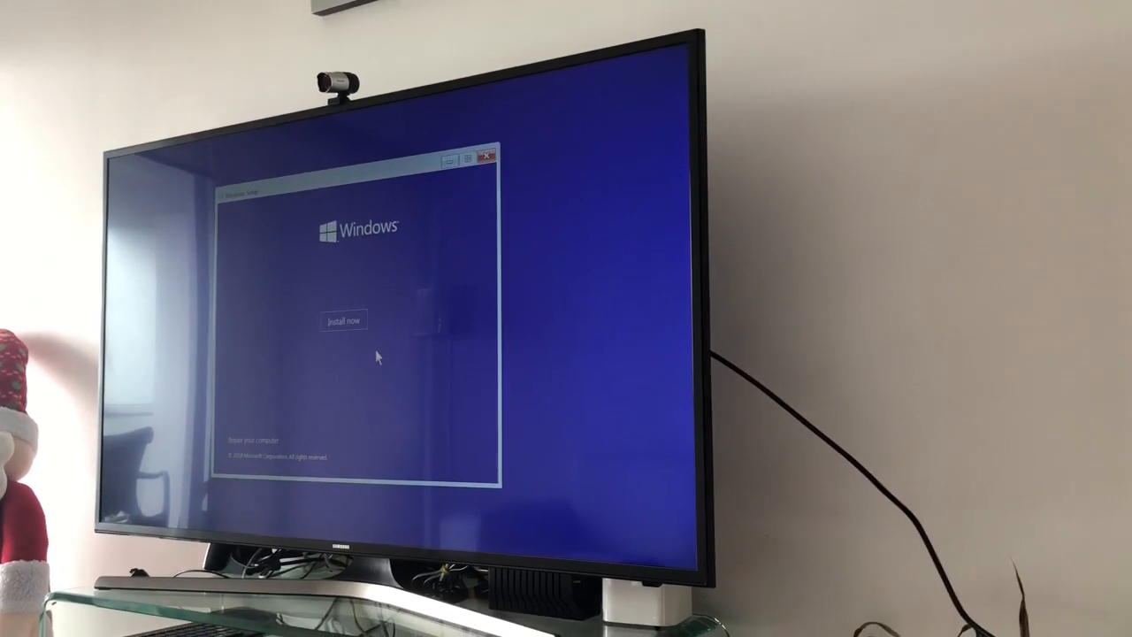
pyautogui.click(343, 318)
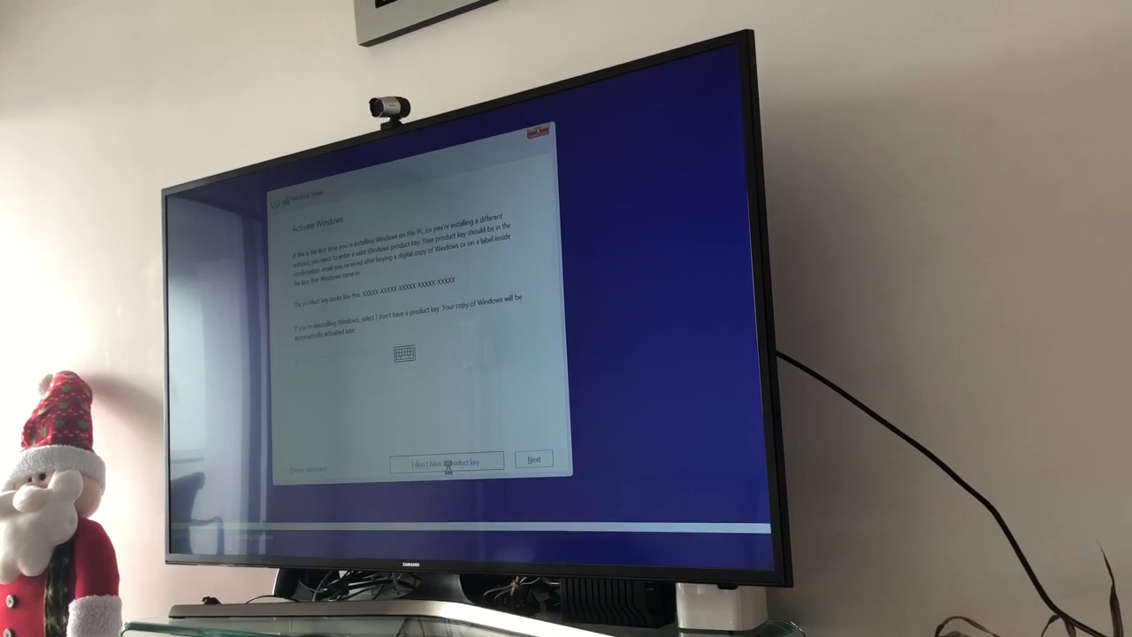
# Step: Skip the product key and choose Windows 10 Pro as the edition to install
pyautogui.click(446, 460)
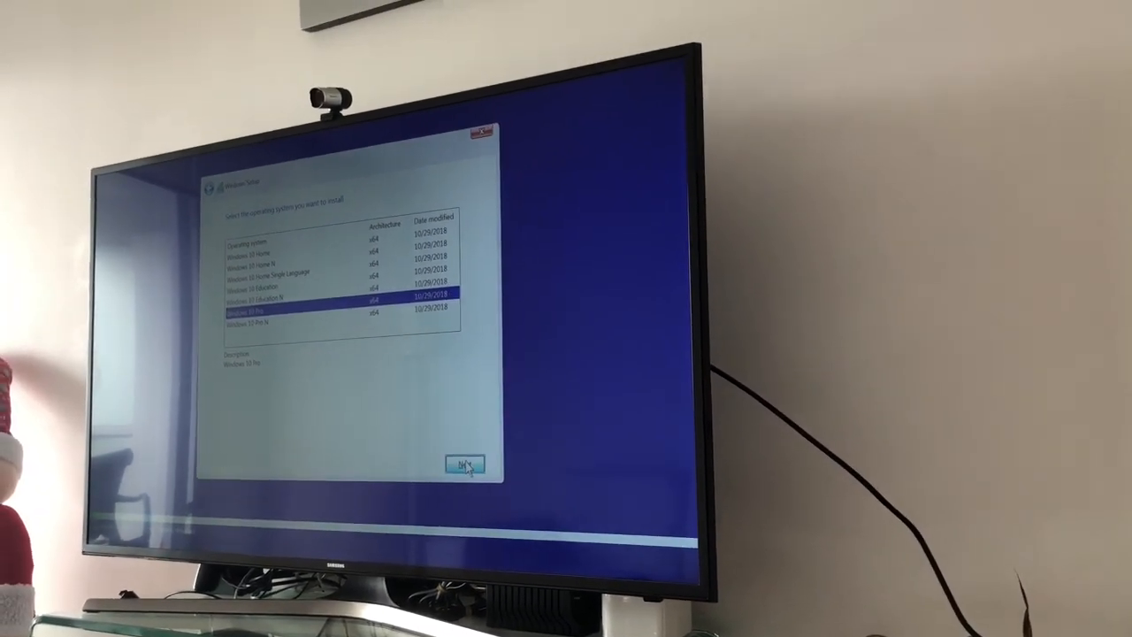
pyautogui.click(467, 463)
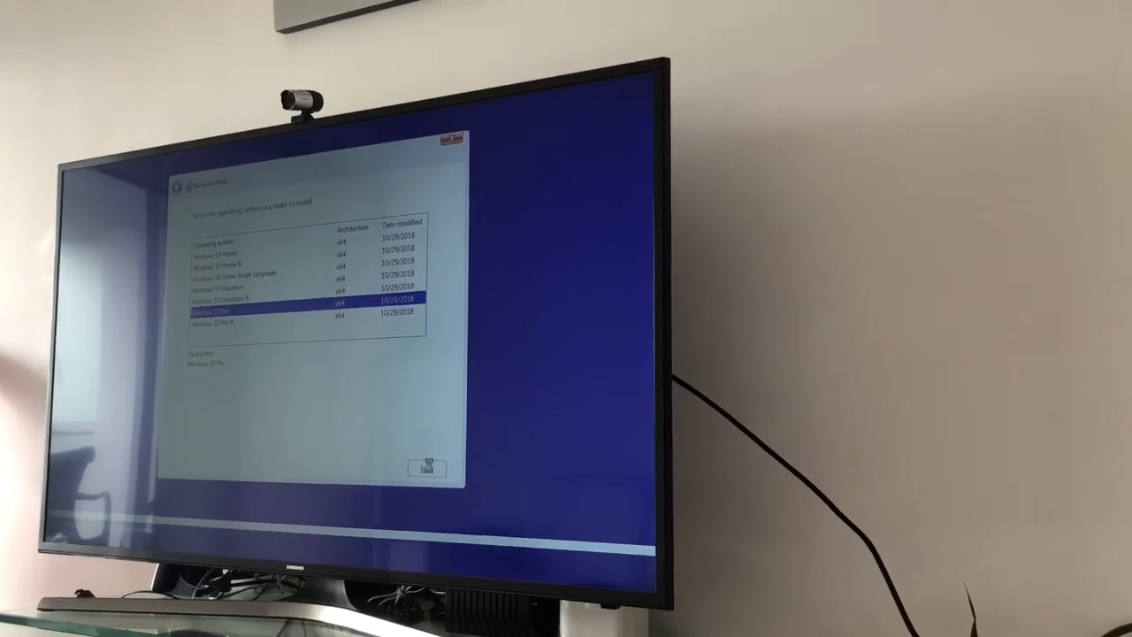
pyautogui.click(428, 467)
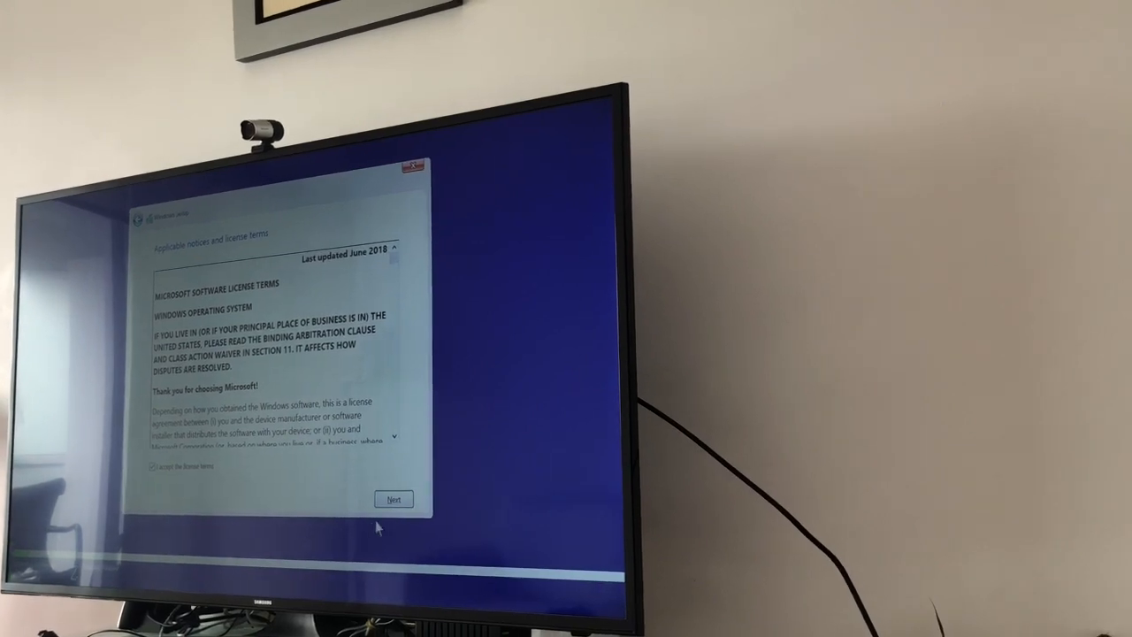
# Step: Accept the license terms and install Windows on the listed drive via Custom install
pyautogui.click(392, 499)
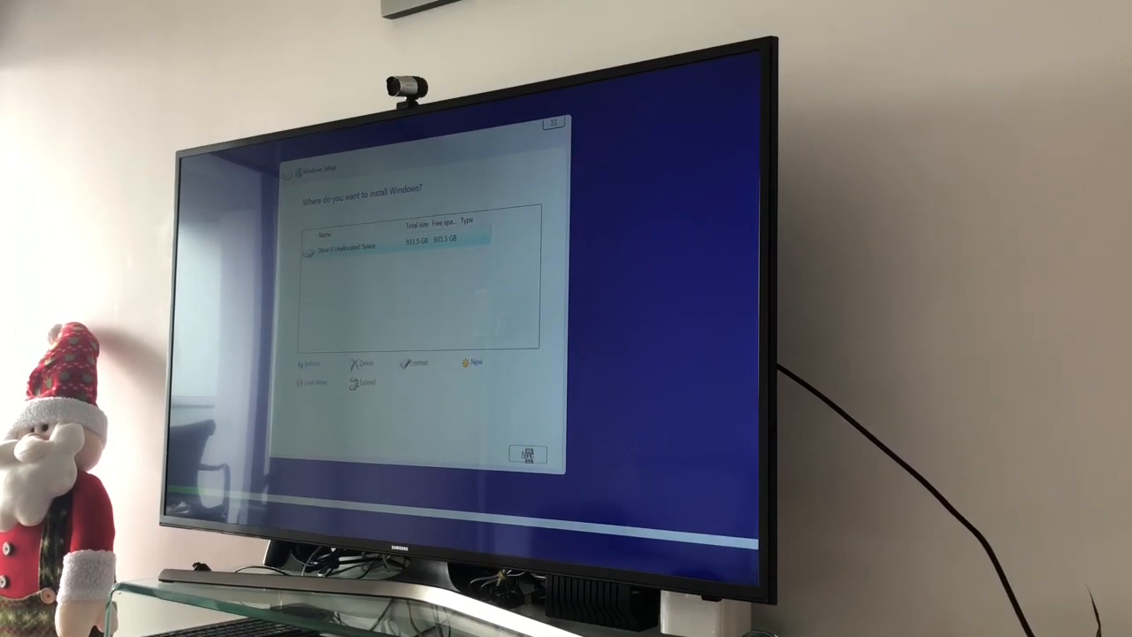
pyautogui.click(527, 456)
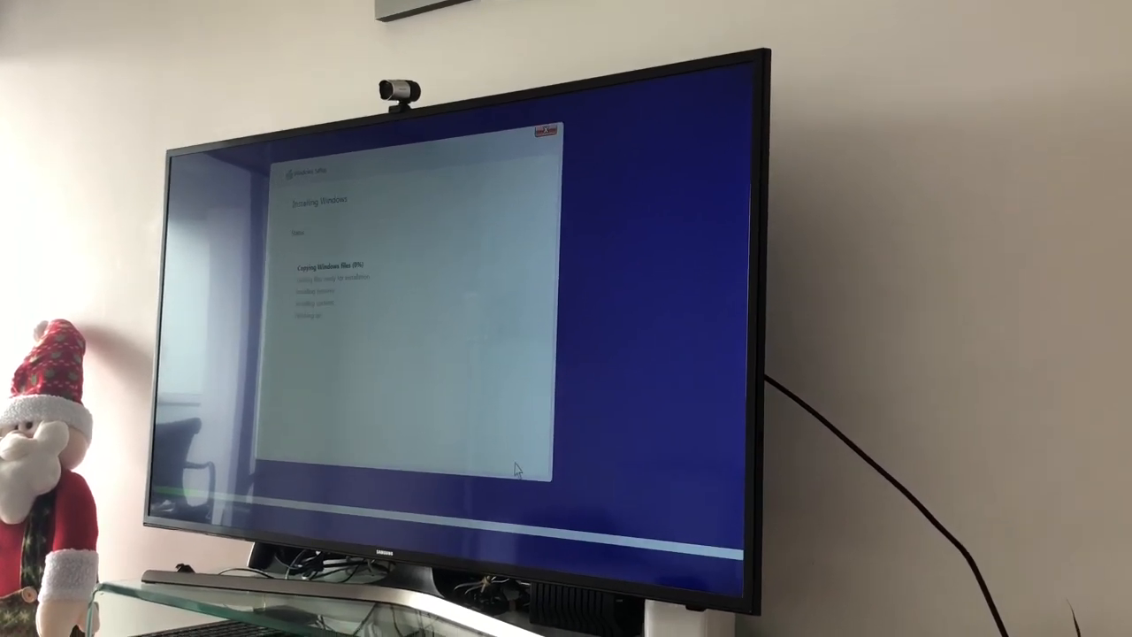